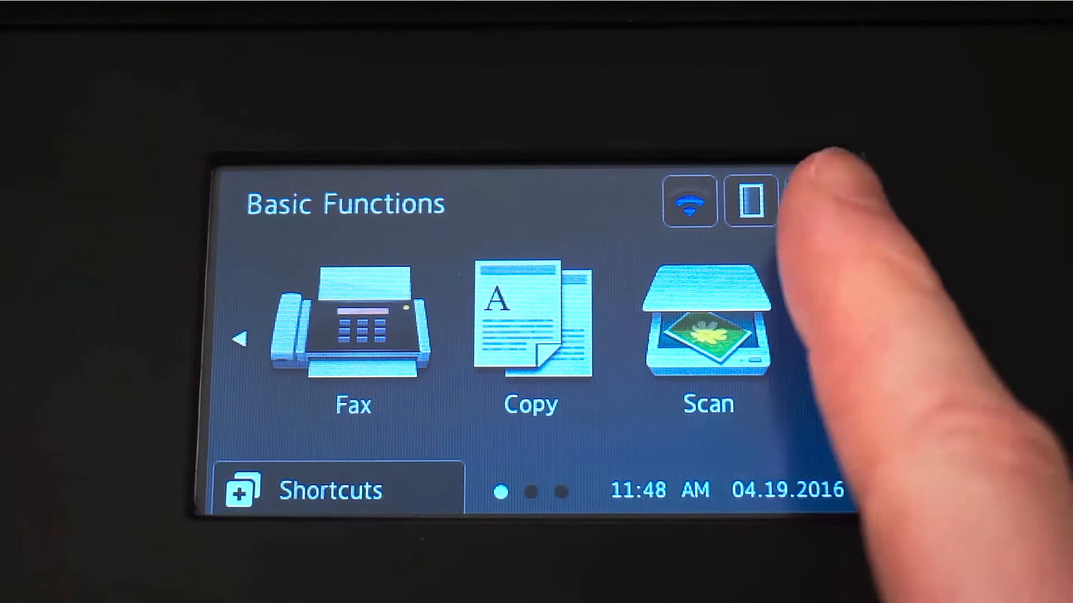
Navigate from the home screen through Settings and Tray Setting to the Paper Size options.
{"action": "left_click", "coordinate": [751, 200]}
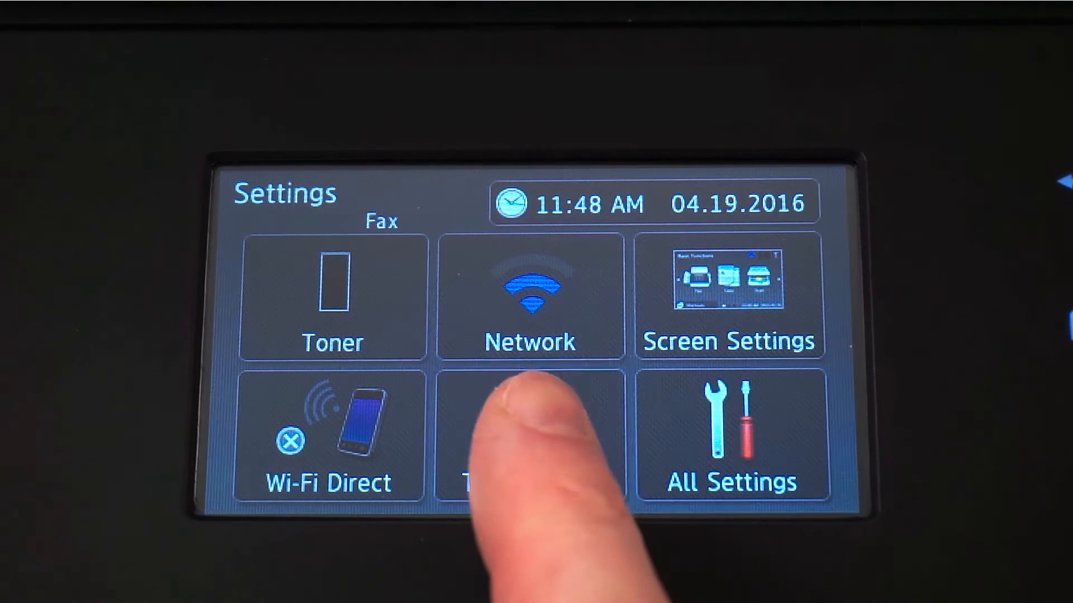
{"action": "left_click", "coordinate": [530, 438]}
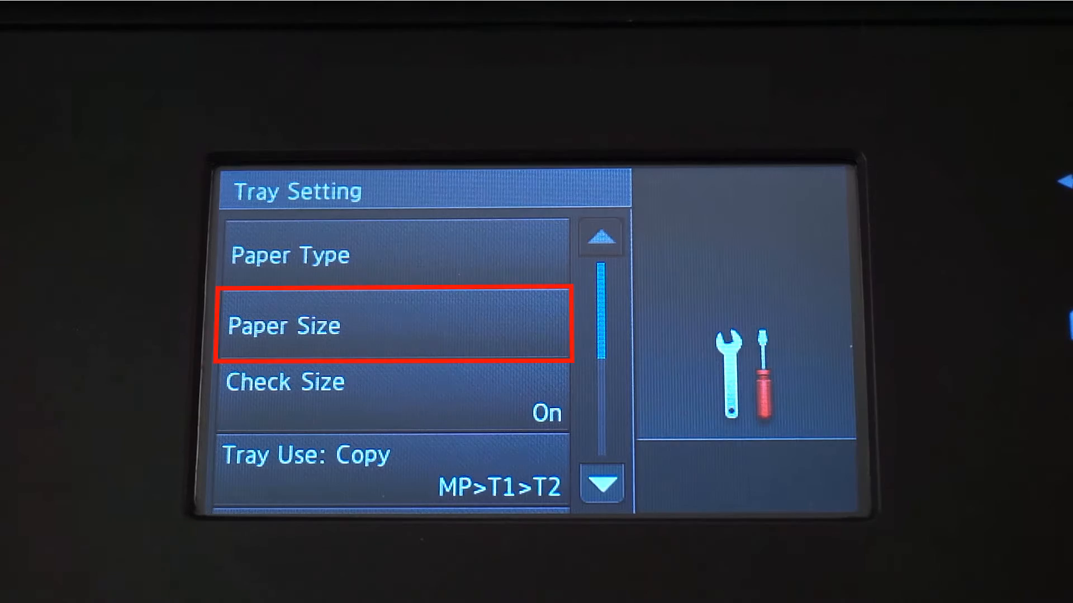
{"action": "left_click", "coordinate": [309, 325]}
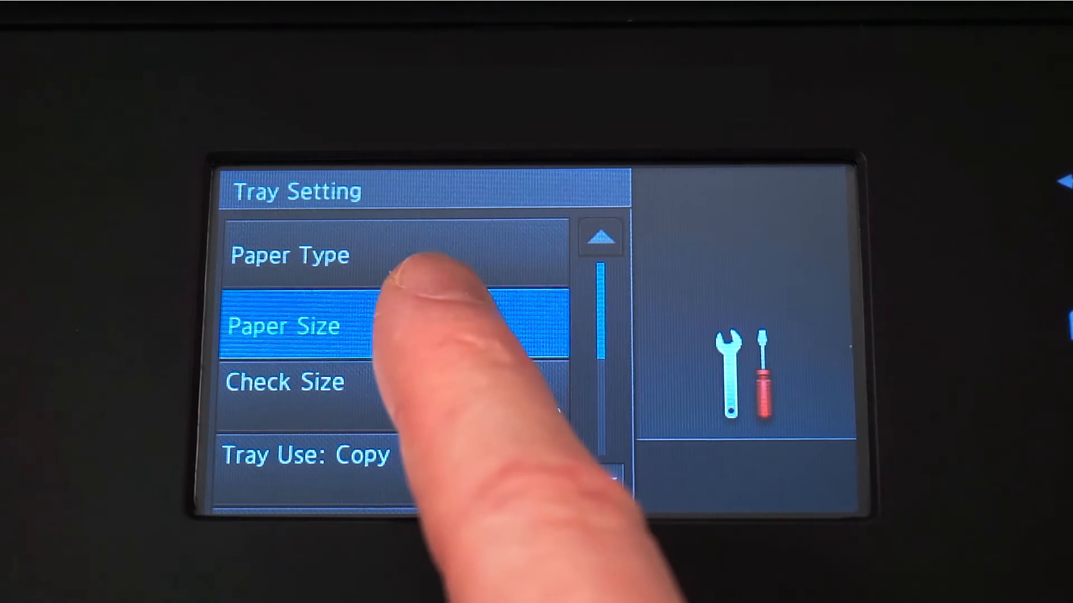
Set Tray #1 to Letter and Tray #2 to Legal, then return to the home screen.
{"action": "left_click", "coordinate": [284, 325]}
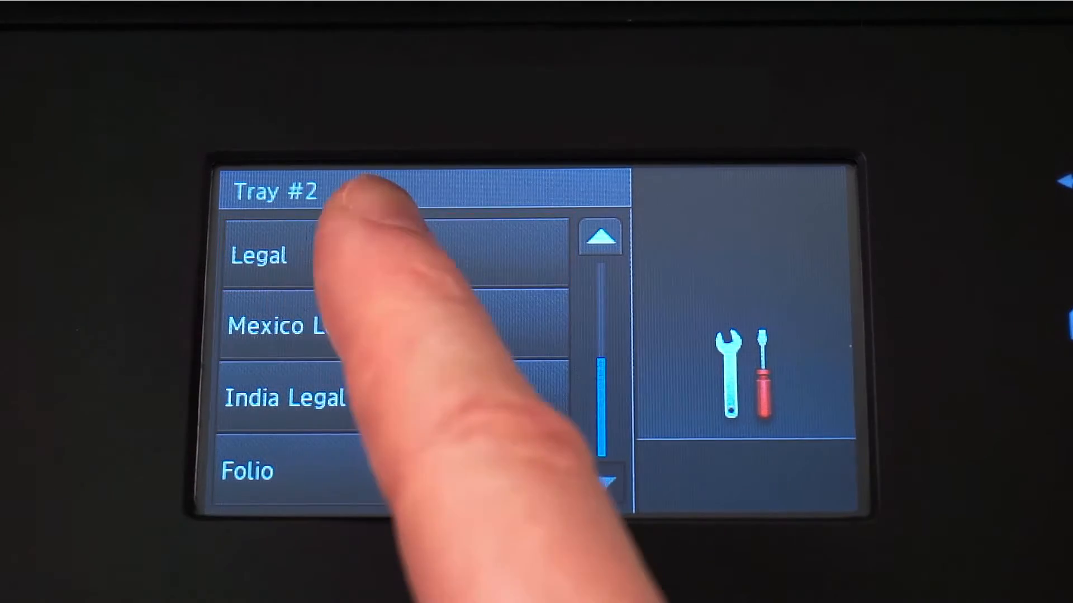
{"action": "left_click", "coordinate": [274, 255]}
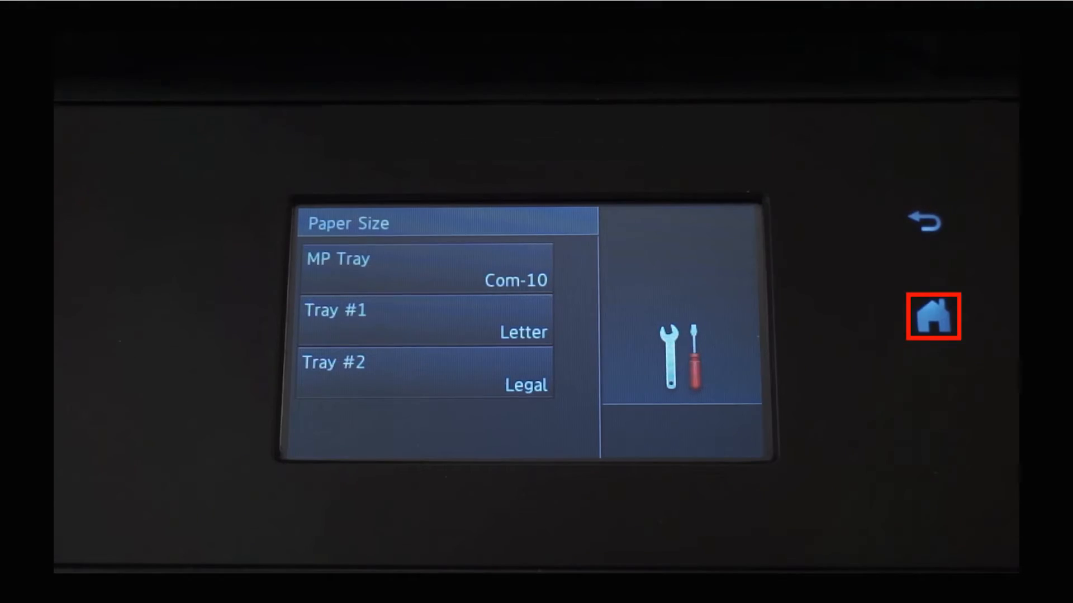
{"action": "left_click", "coordinate": [932, 316]}
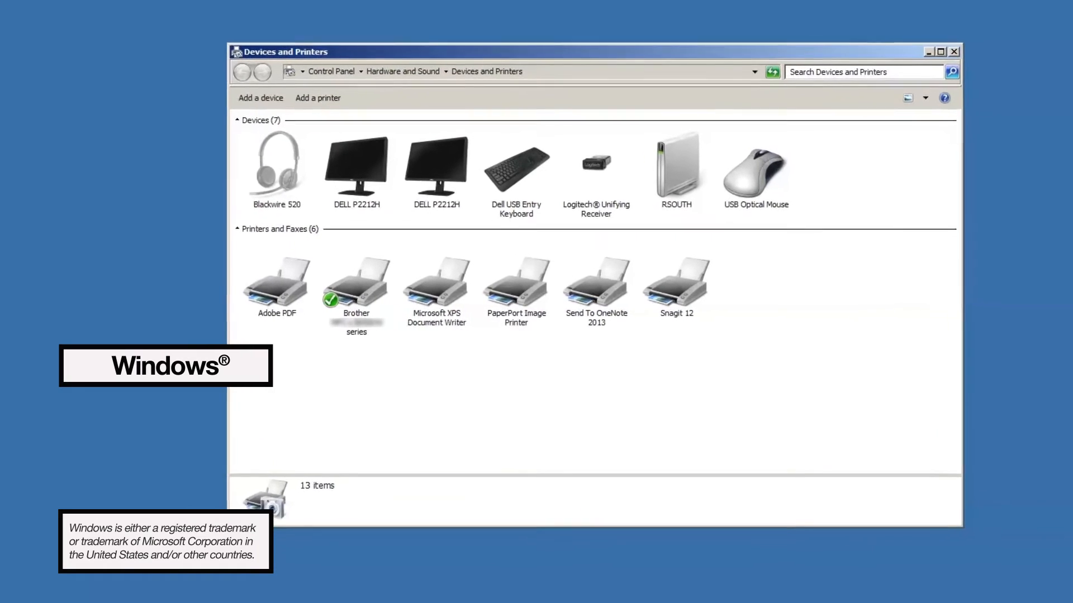
Bring up the Brother printer's Properties dialog from its right-click menu.
{"action": "right_click", "coordinate": [355, 281]}
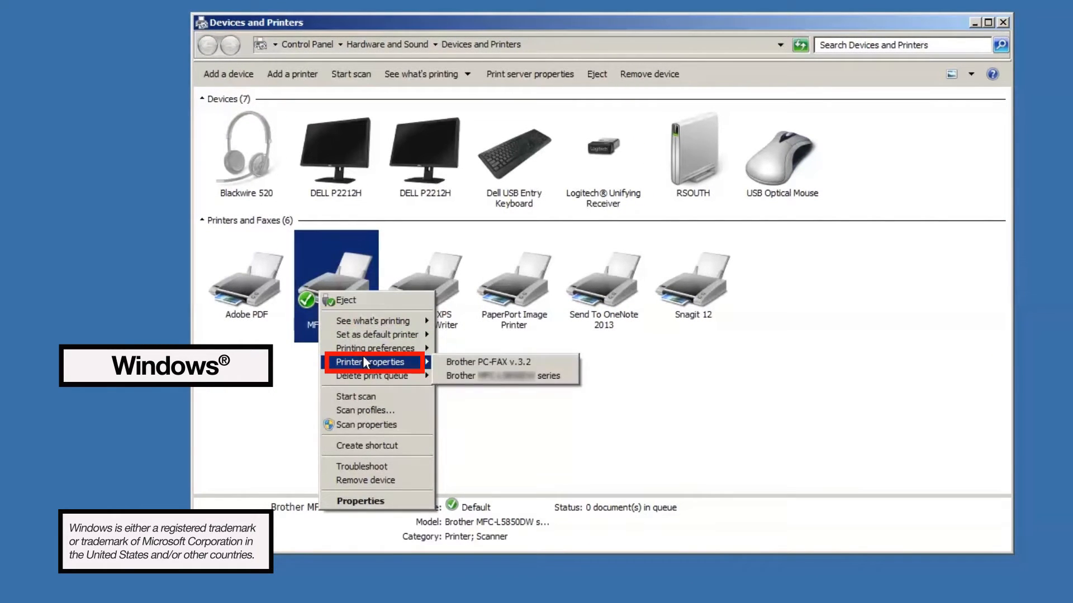
{"action": "left_click", "coordinate": [505, 375]}
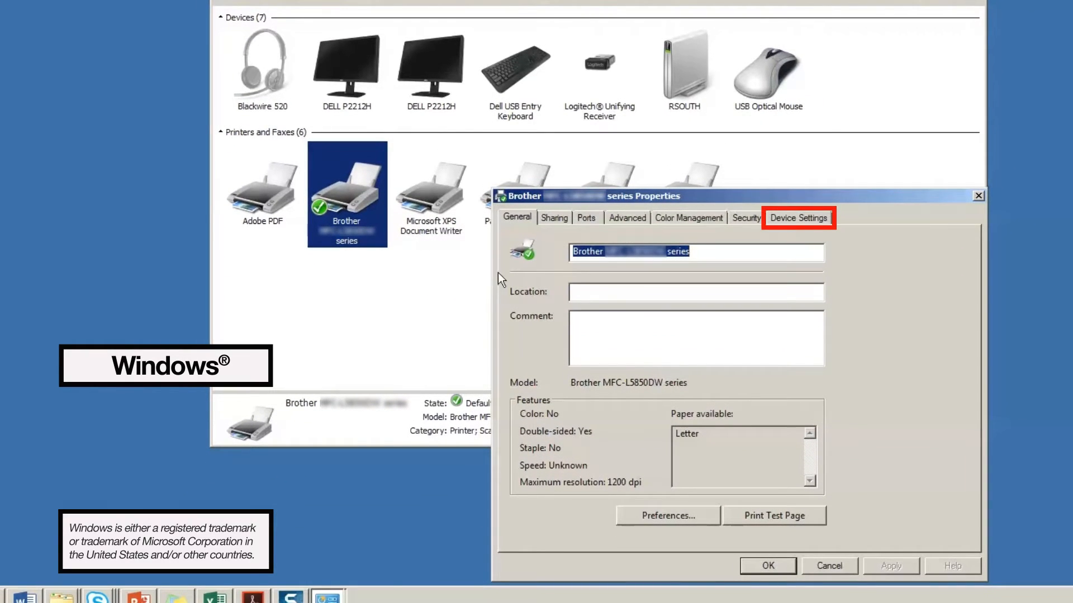
In Device Settings, auto-detect Tray2 with Letter, Legal and Com-10 sizes and apply the configuration.
{"action": "left_click", "coordinate": [798, 218]}
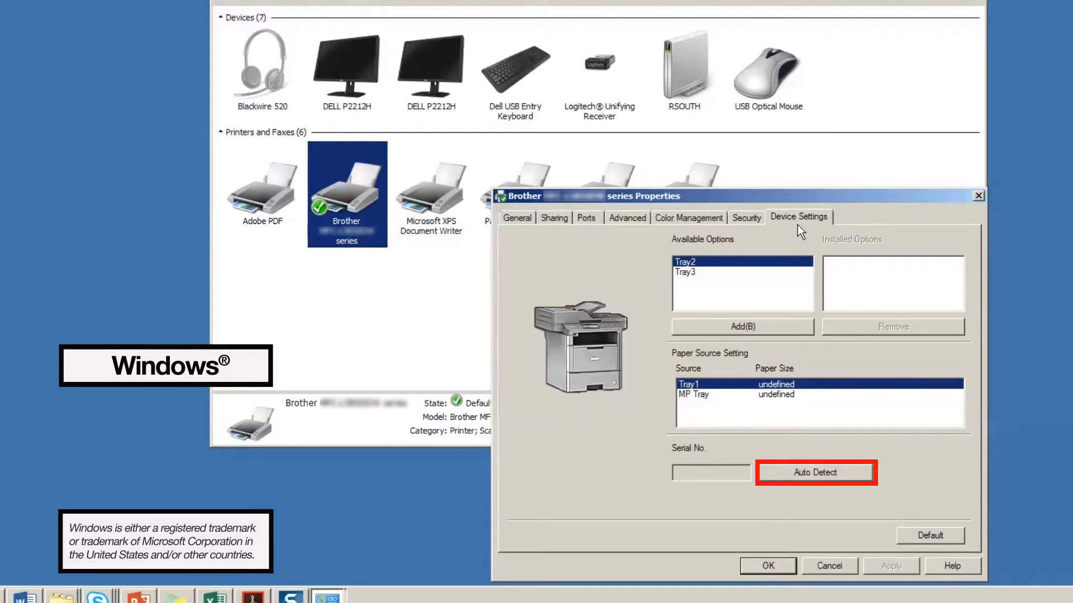
{"action": "left_click", "coordinate": [815, 472]}
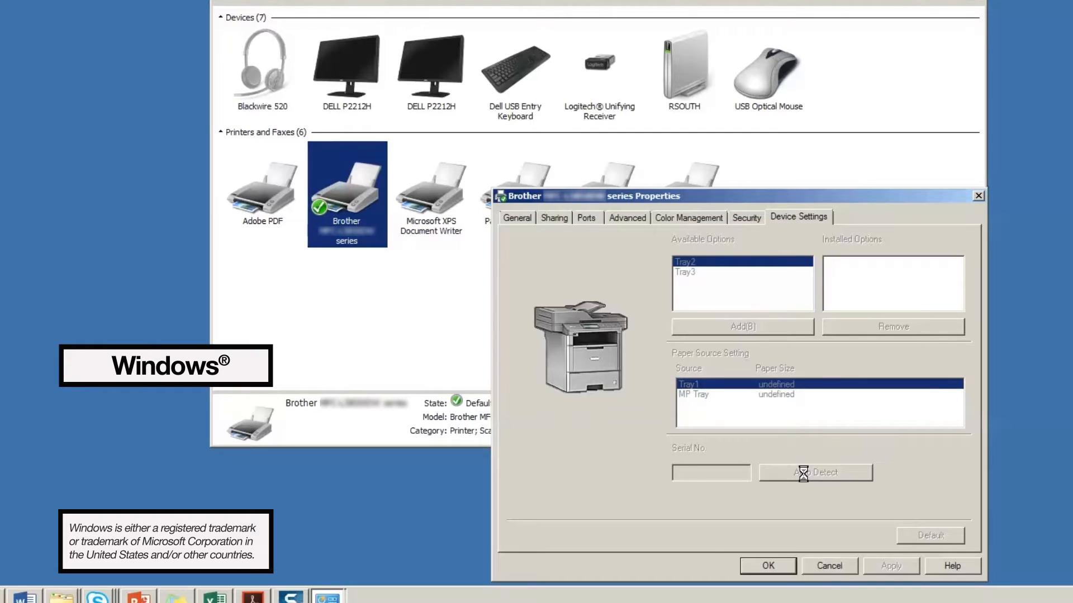
{"action": "left_click", "coordinate": [815, 472]}
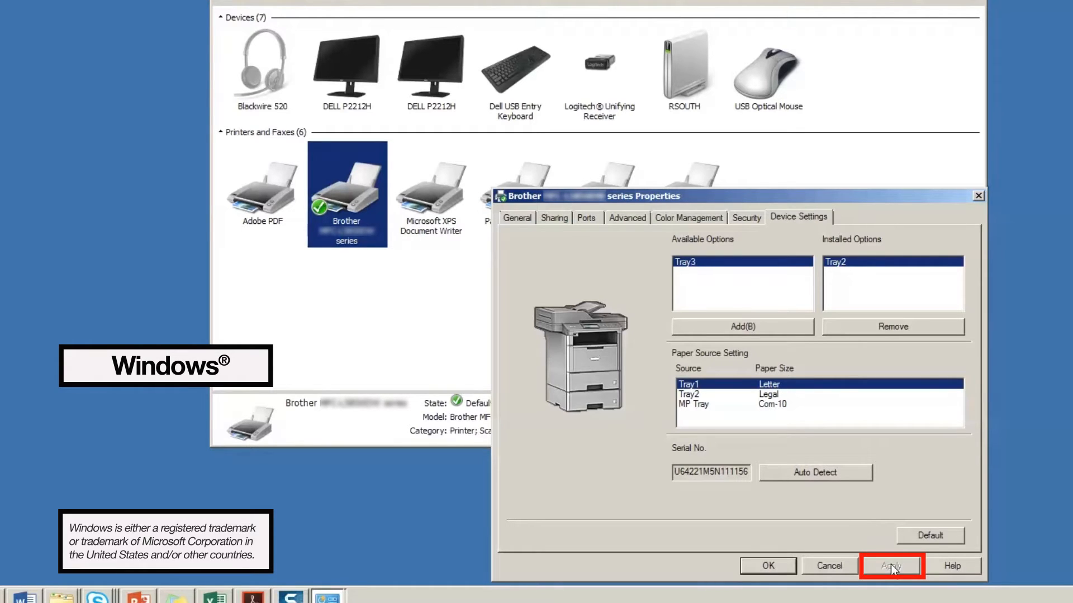
{"action": "left_click", "coordinate": [891, 565]}
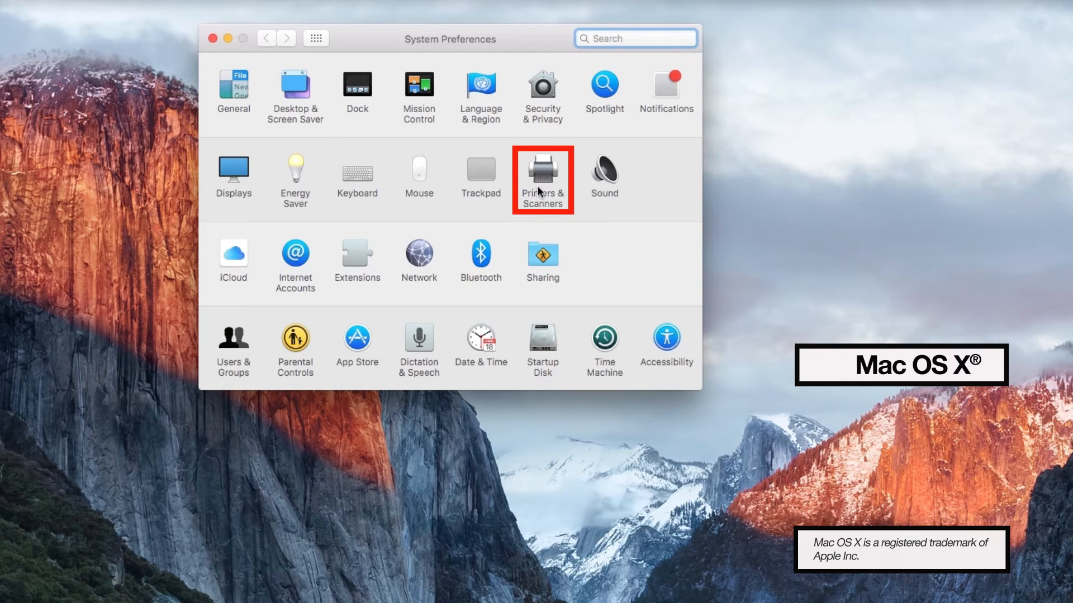
Show the Printers & Scanners pane in System Preferences.
{"action": "left_click", "coordinate": [543, 168]}
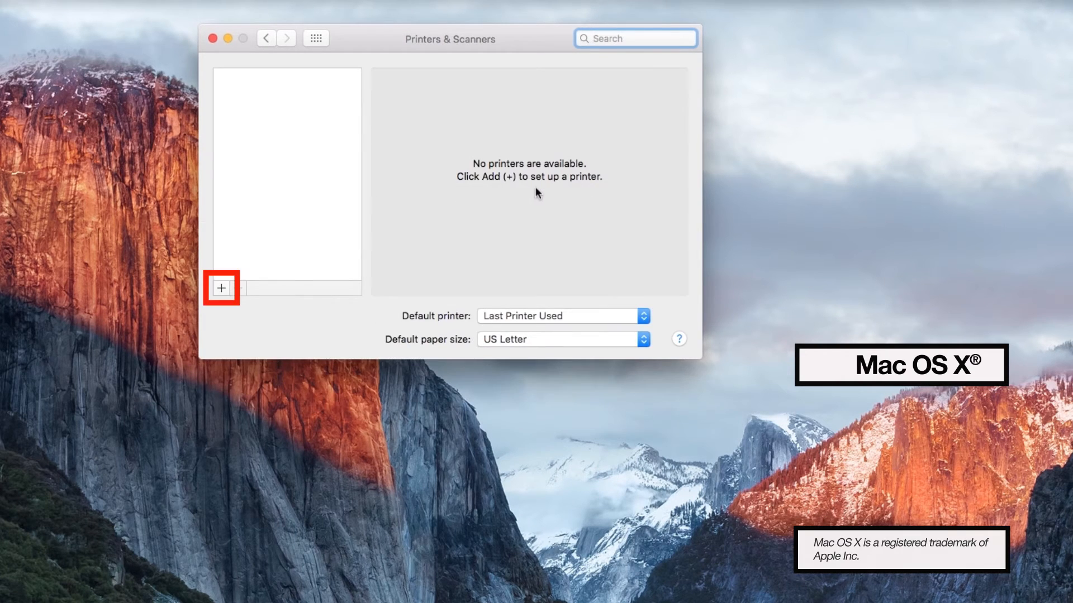
{"action": "mouse_move", "coordinate": [220, 288]}
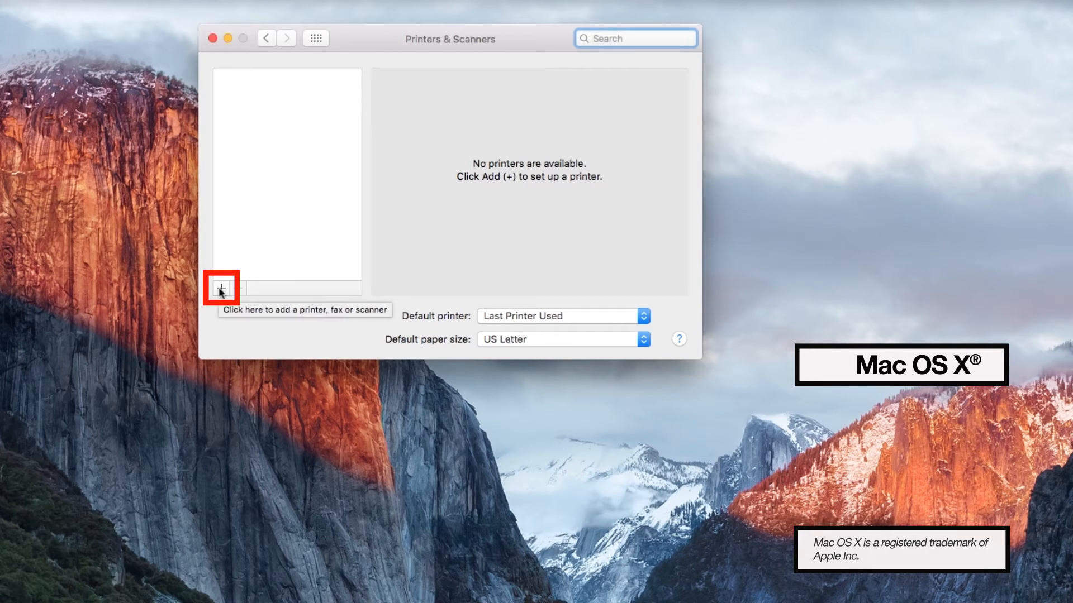
Start adding the Brother printer and choose the BR-Script3 driver via Select Software.
{"action": "left_click", "coordinate": [220, 286]}
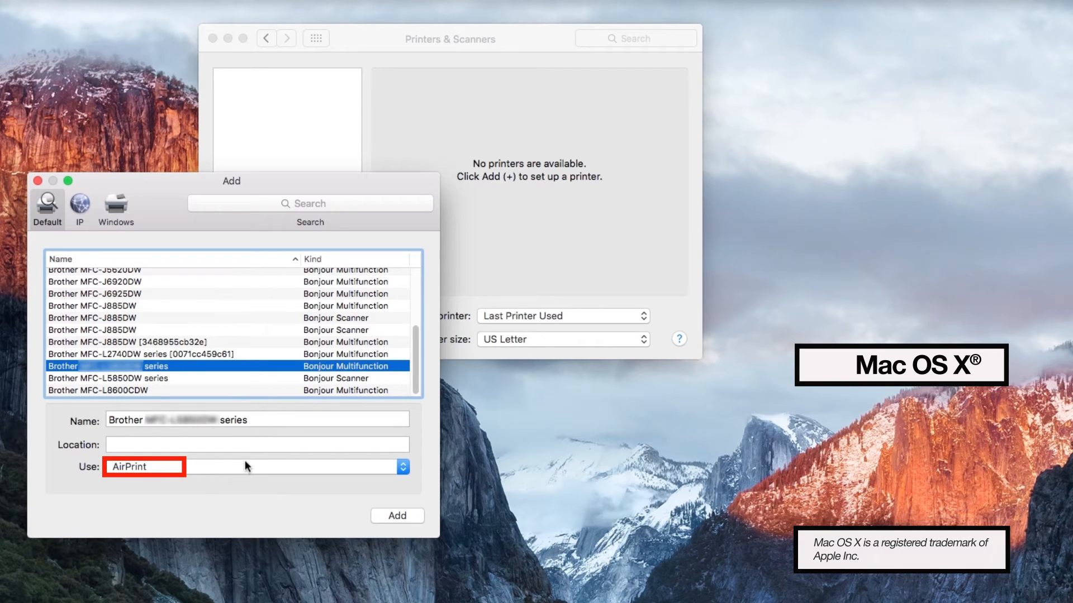
{"action": "left_click", "coordinate": [403, 467]}
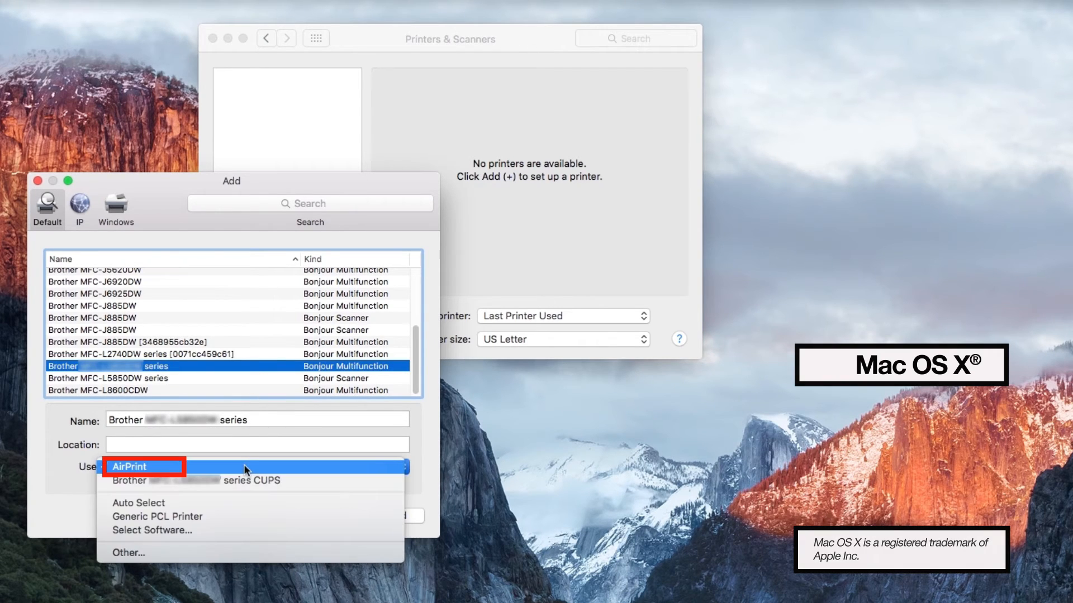
{"action": "left_click", "coordinate": [153, 530]}
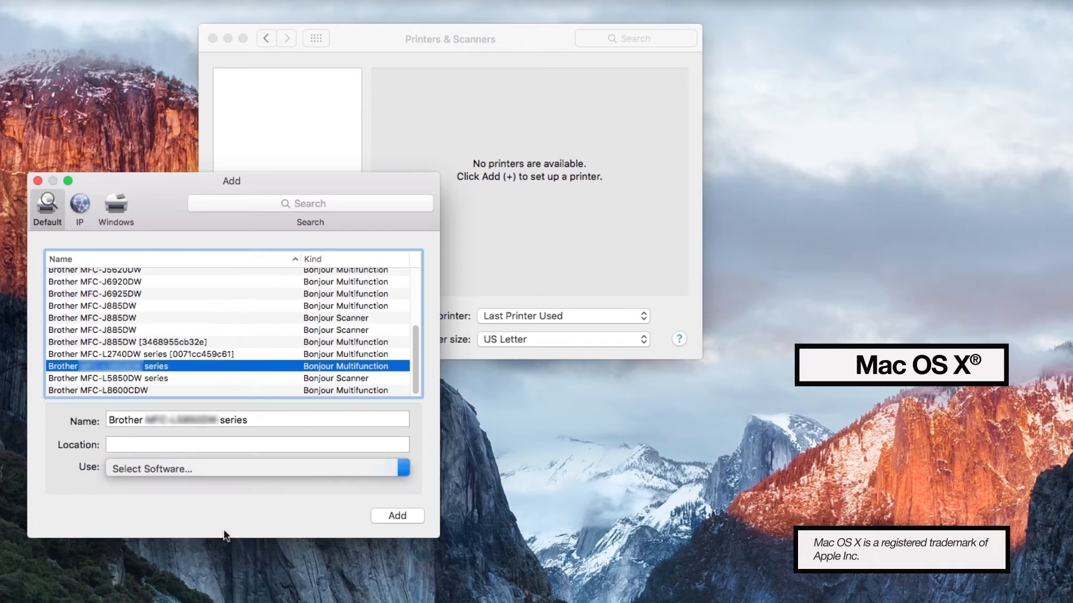
{"action": "left_click", "coordinate": [257, 468]}
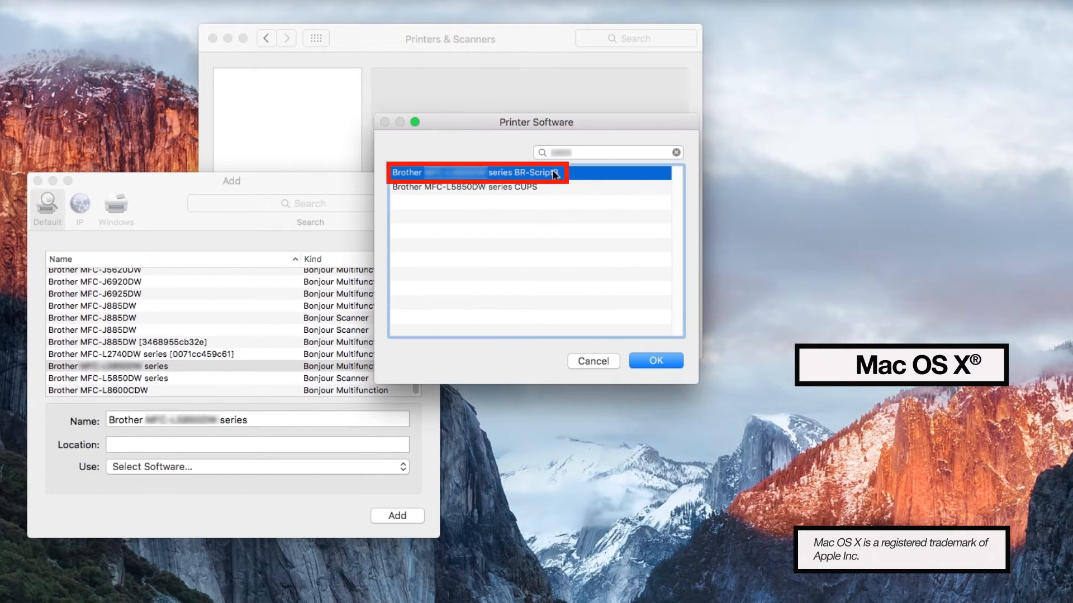
{"action": "left_click", "coordinate": [654, 361]}
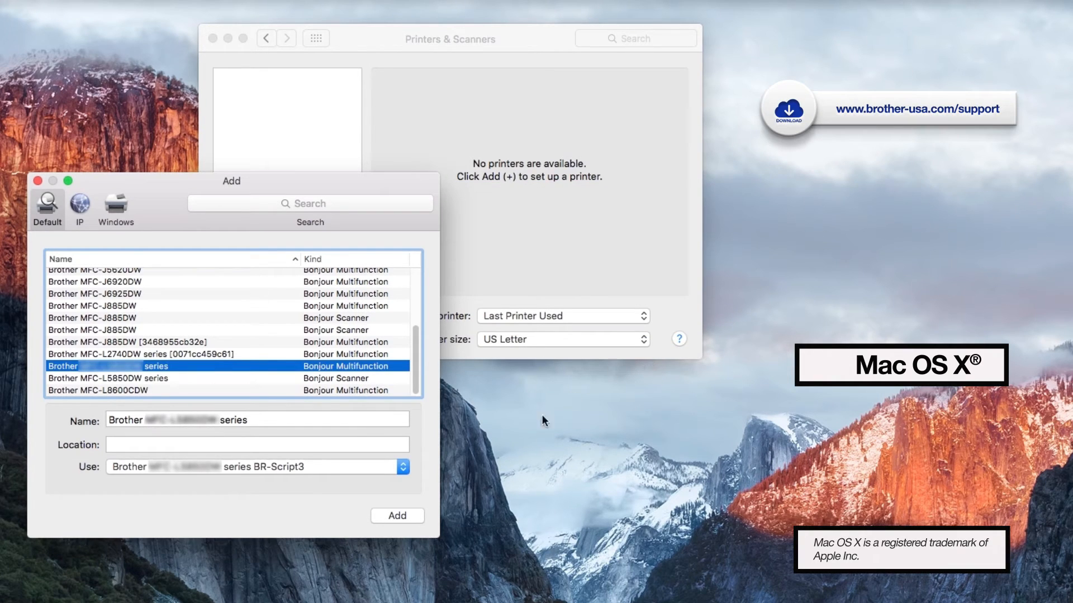
Add the Brother printer so it appears in the list as Idle.
{"action": "left_click", "coordinate": [396, 515]}
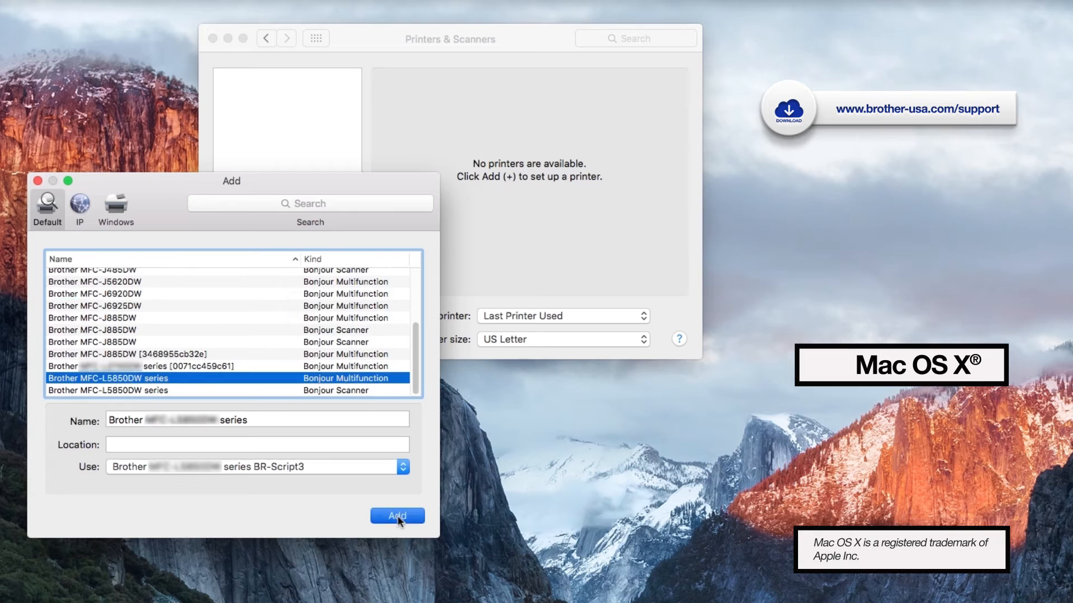
{"action": "left_click", "coordinate": [397, 516]}
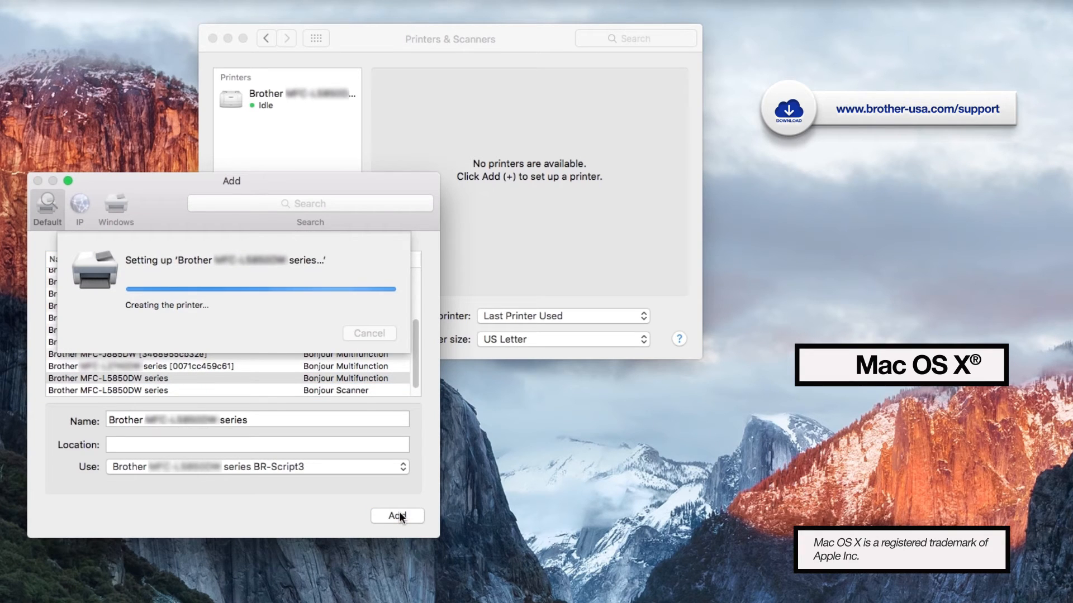
{"action": "left_click", "coordinate": [396, 517]}
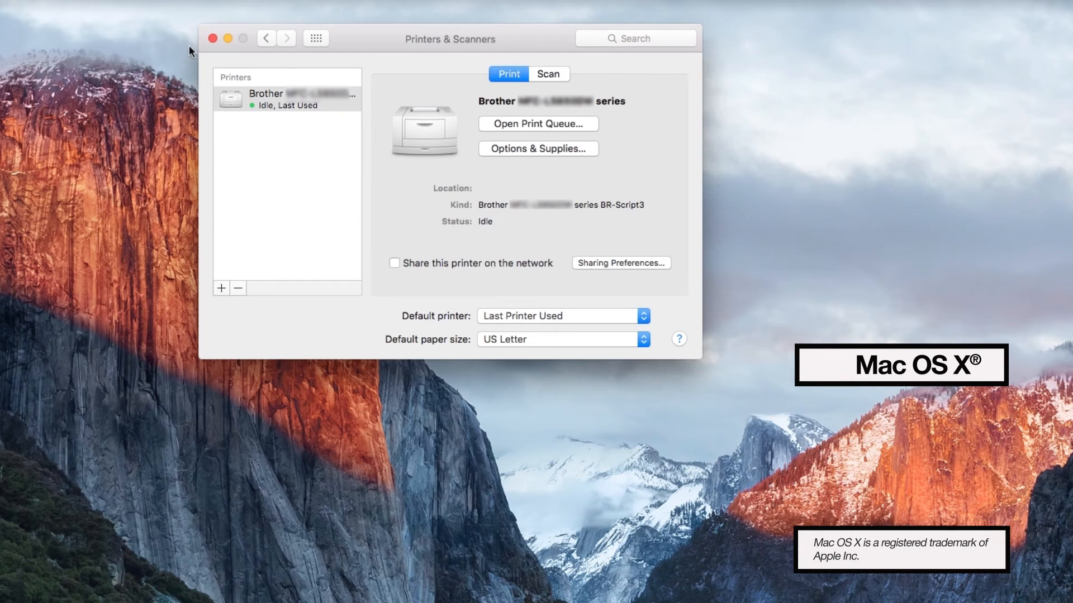
Bring up Letter and Legal Document-2.pdf in Adobe Reader, showing page 1 marked Letter.
{"action": "left_click", "coordinate": [212, 38]}
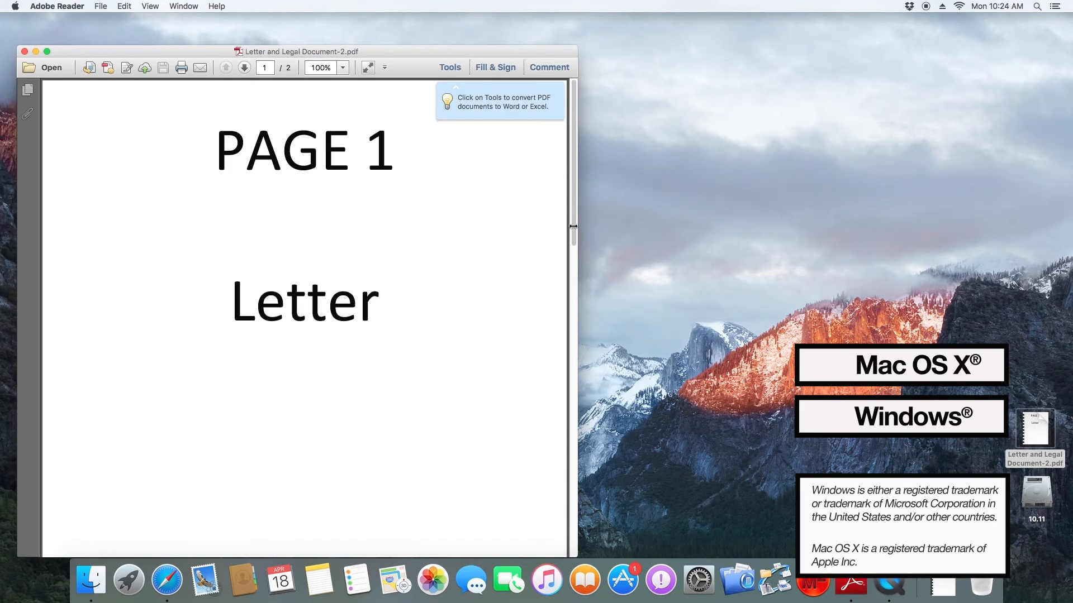
Start printing the two-page PDF with 'Choose paper source by PDF page size' enabled.
{"action": "left_click", "coordinate": [244, 68]}
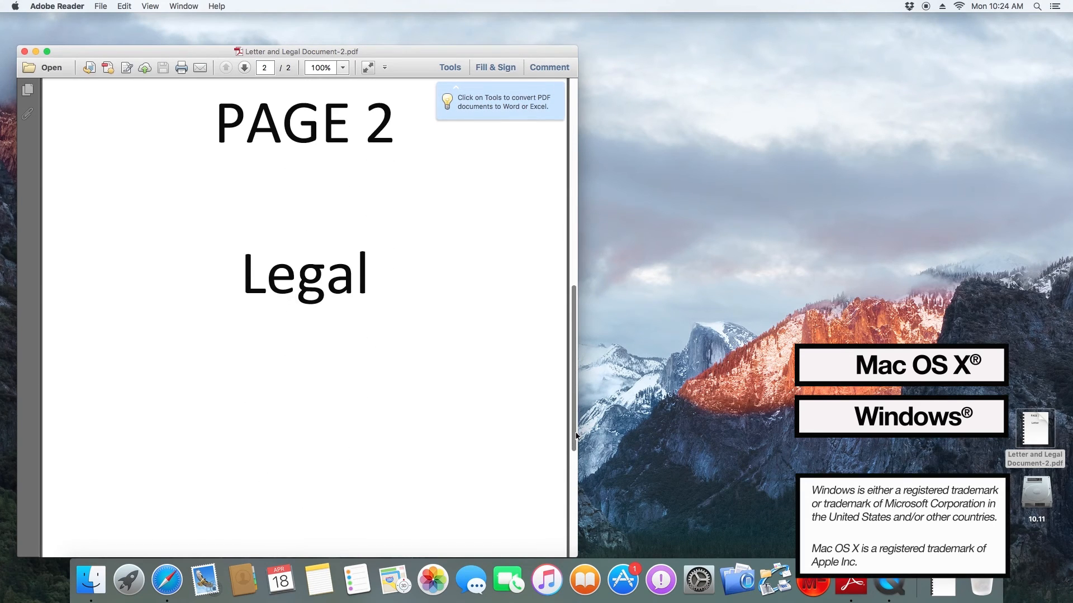
{"action": "left_click", "coordinate": [99, 6]}
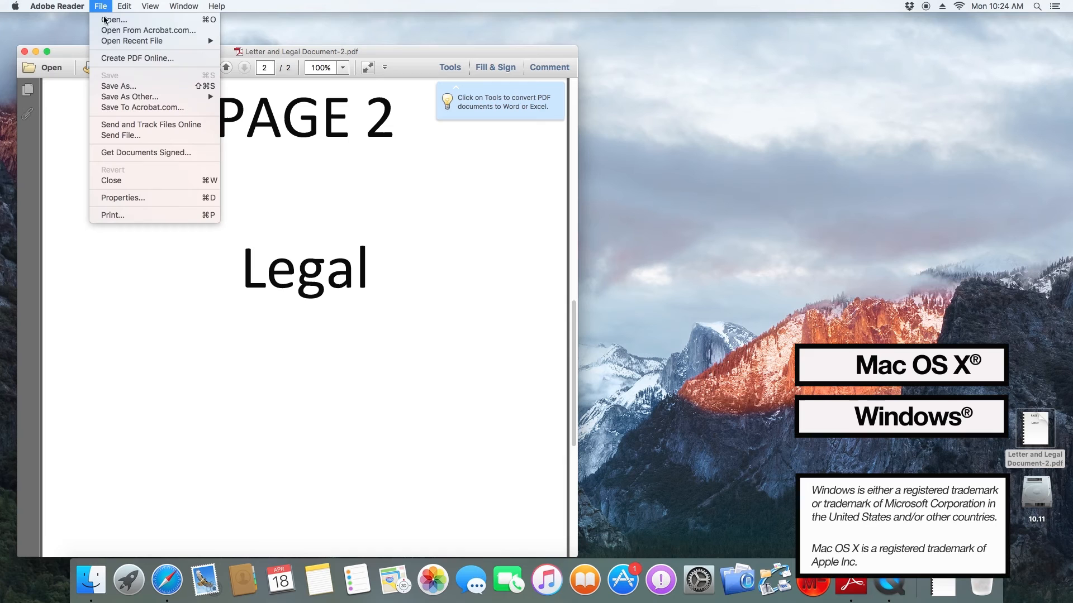
{"action": "left_click", "coordinate": [130, 217]}
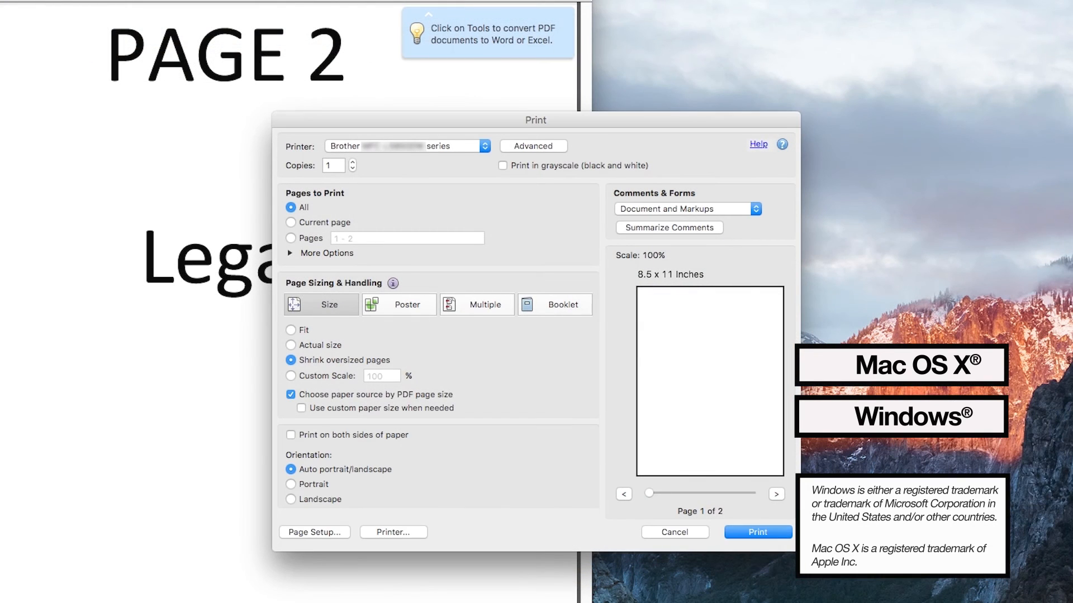
{"action": "left_click", "coordinate": [291, 395]}
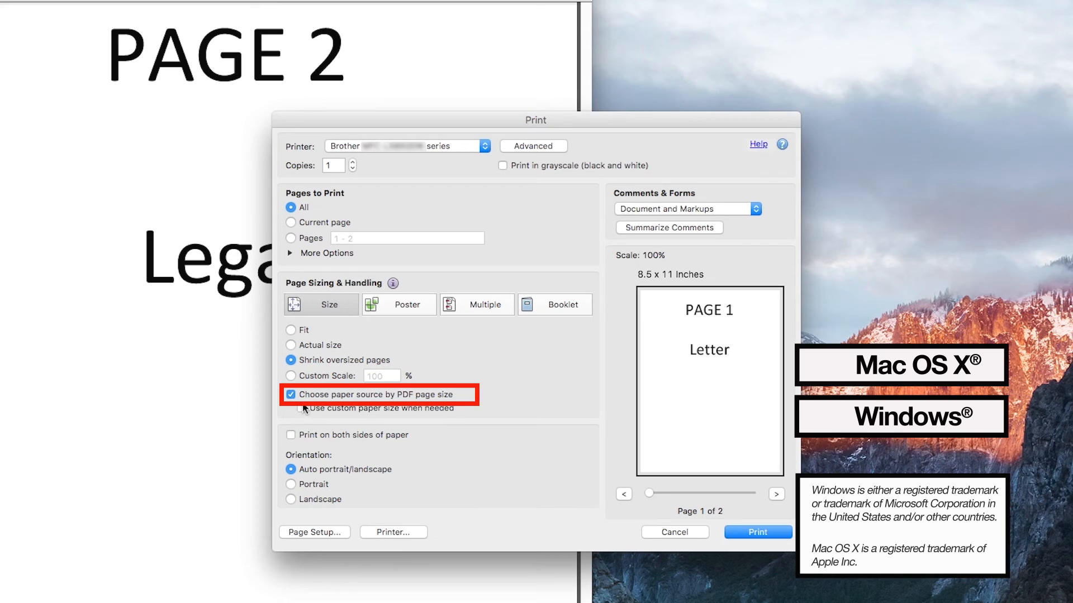